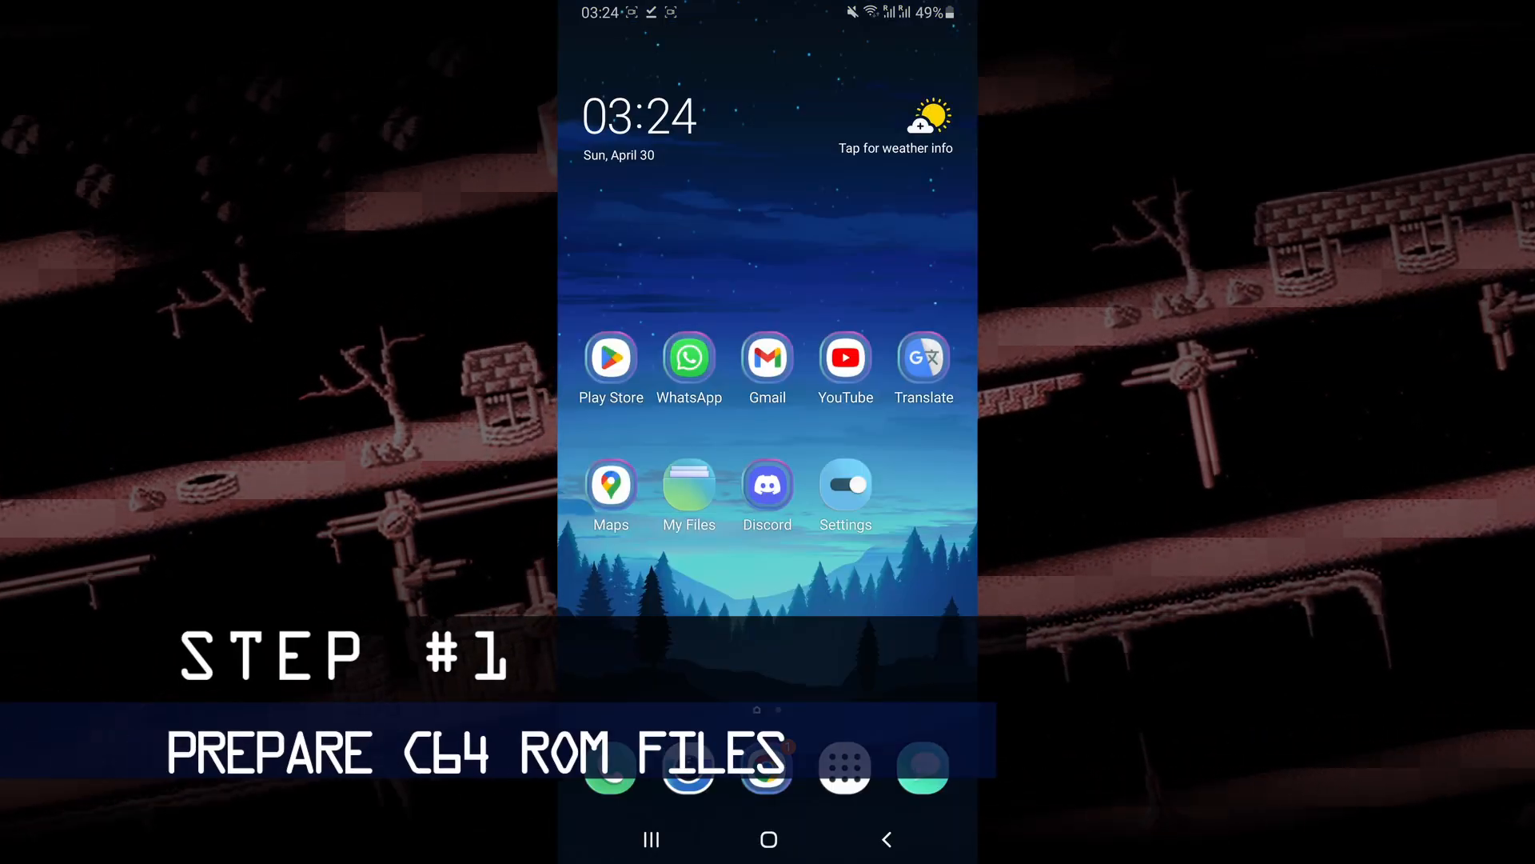
# Step: Launch Samsung My Files from the home screen to reach the downloaded Wizball archive
pyautogui.click(688, 486)
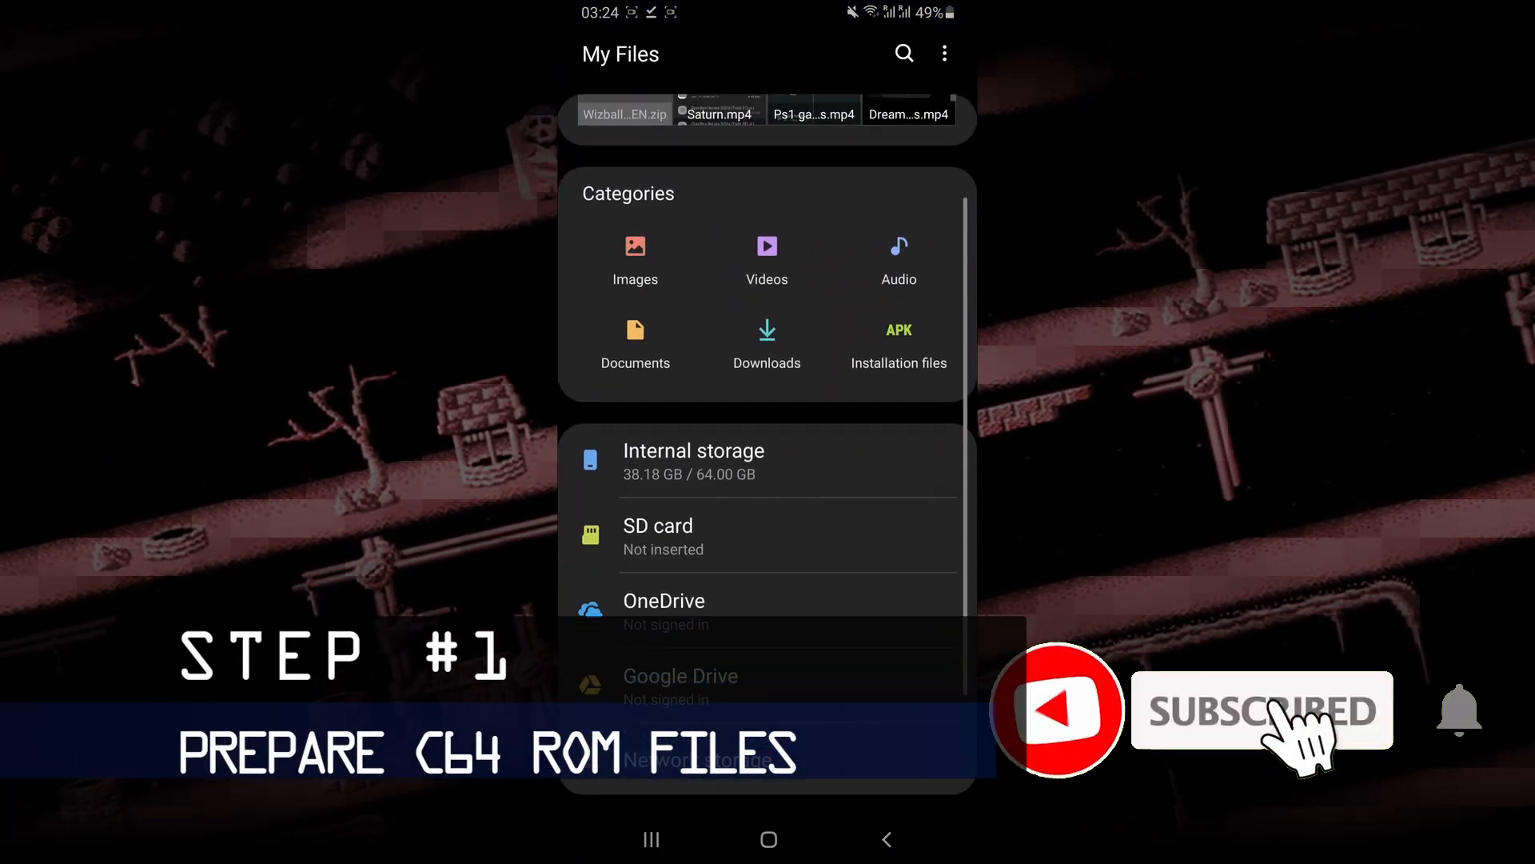
pyautogui.click(693, 460)
pyautogui.write('mobile')
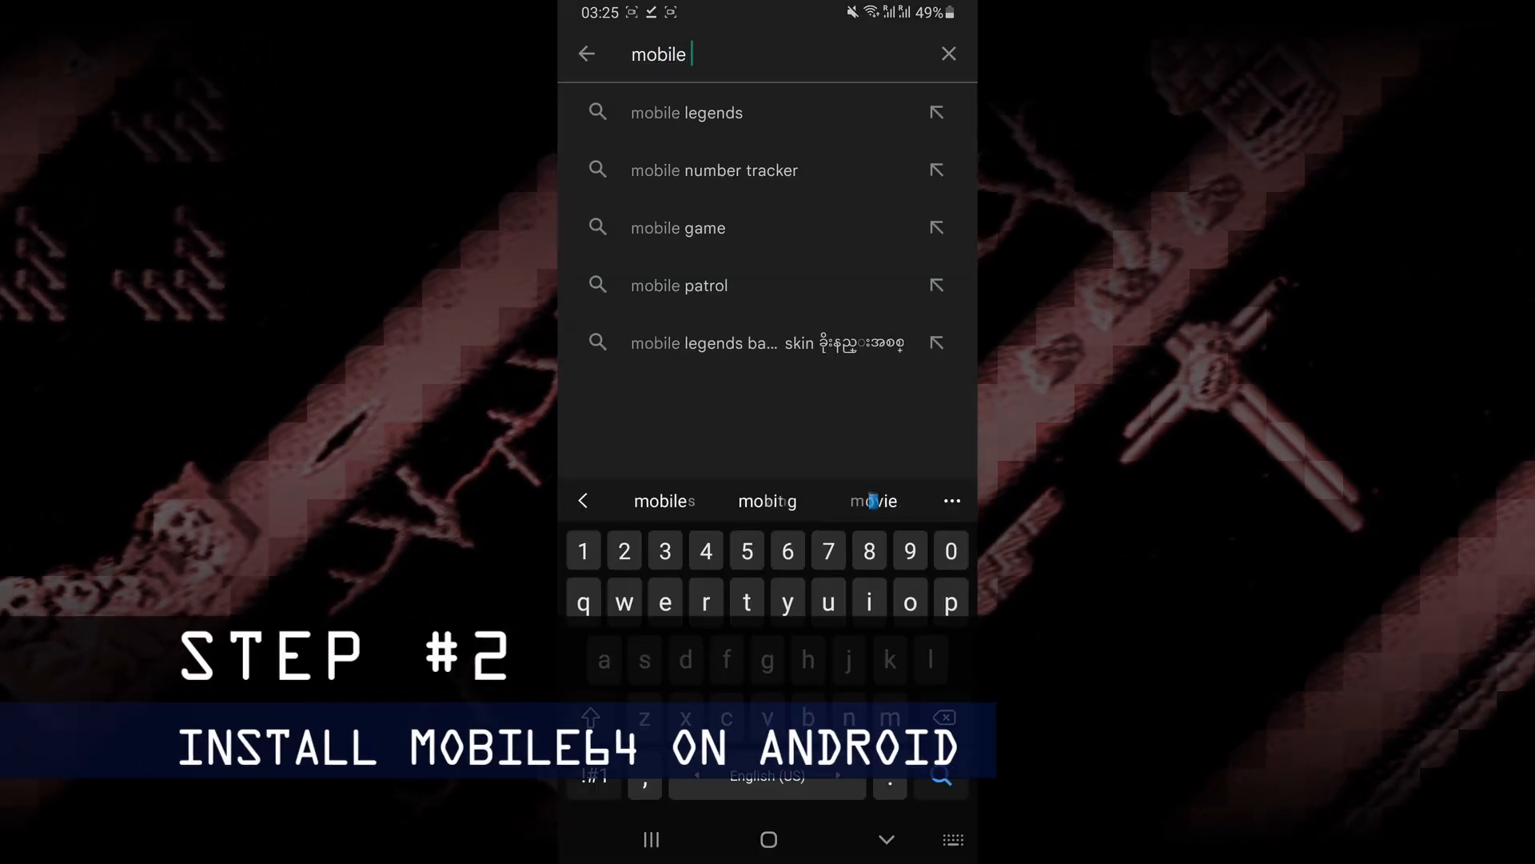
# Step: Search 'mobile c64' and install Mobile C64 by Joerg Jahnke from its store page
pyautogui.write('c64')
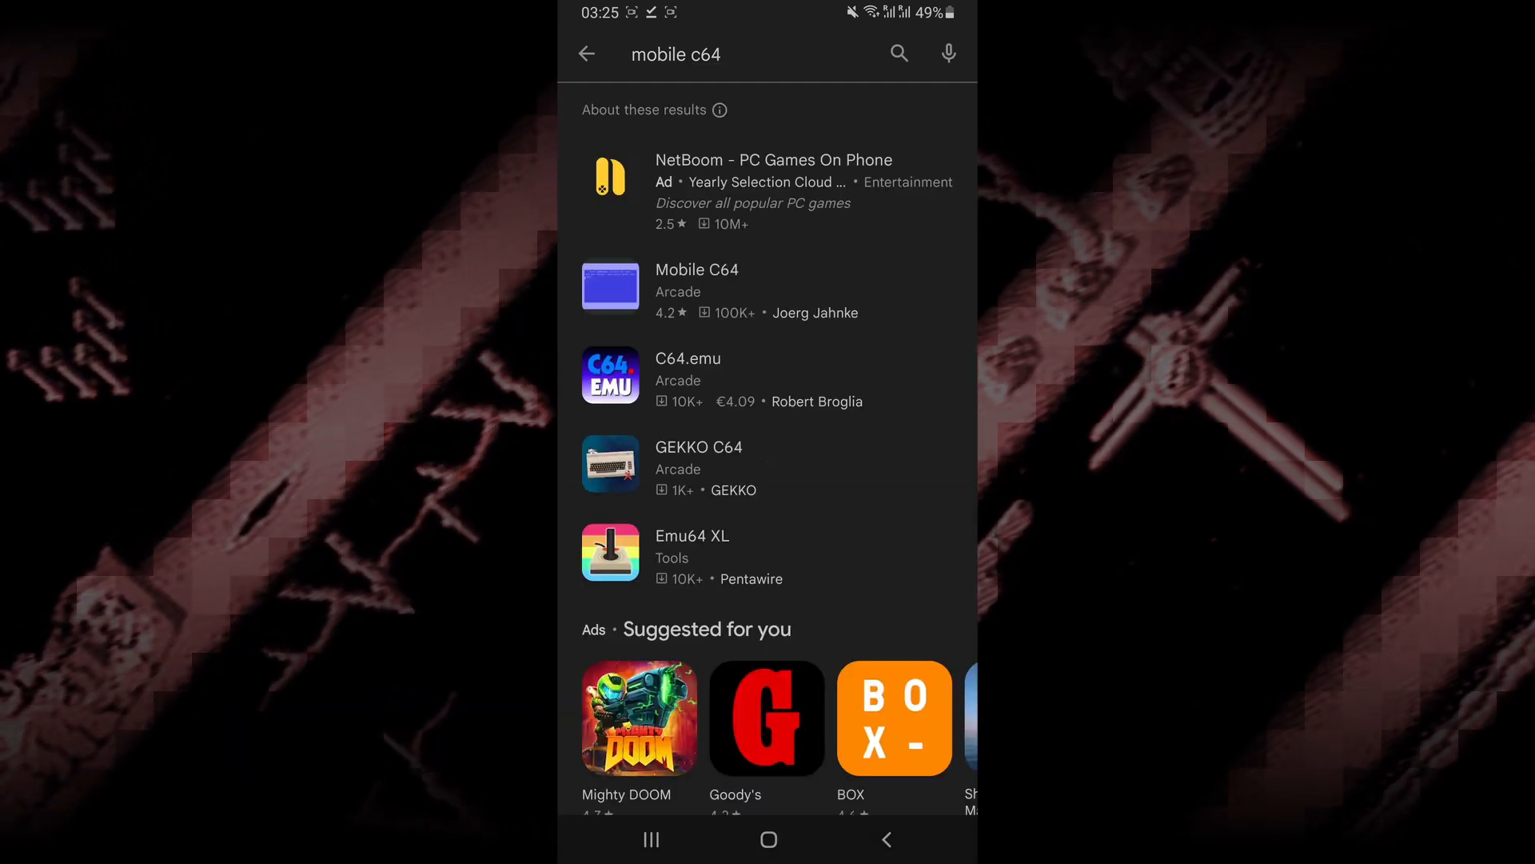
pyautogui.click(696, 291)
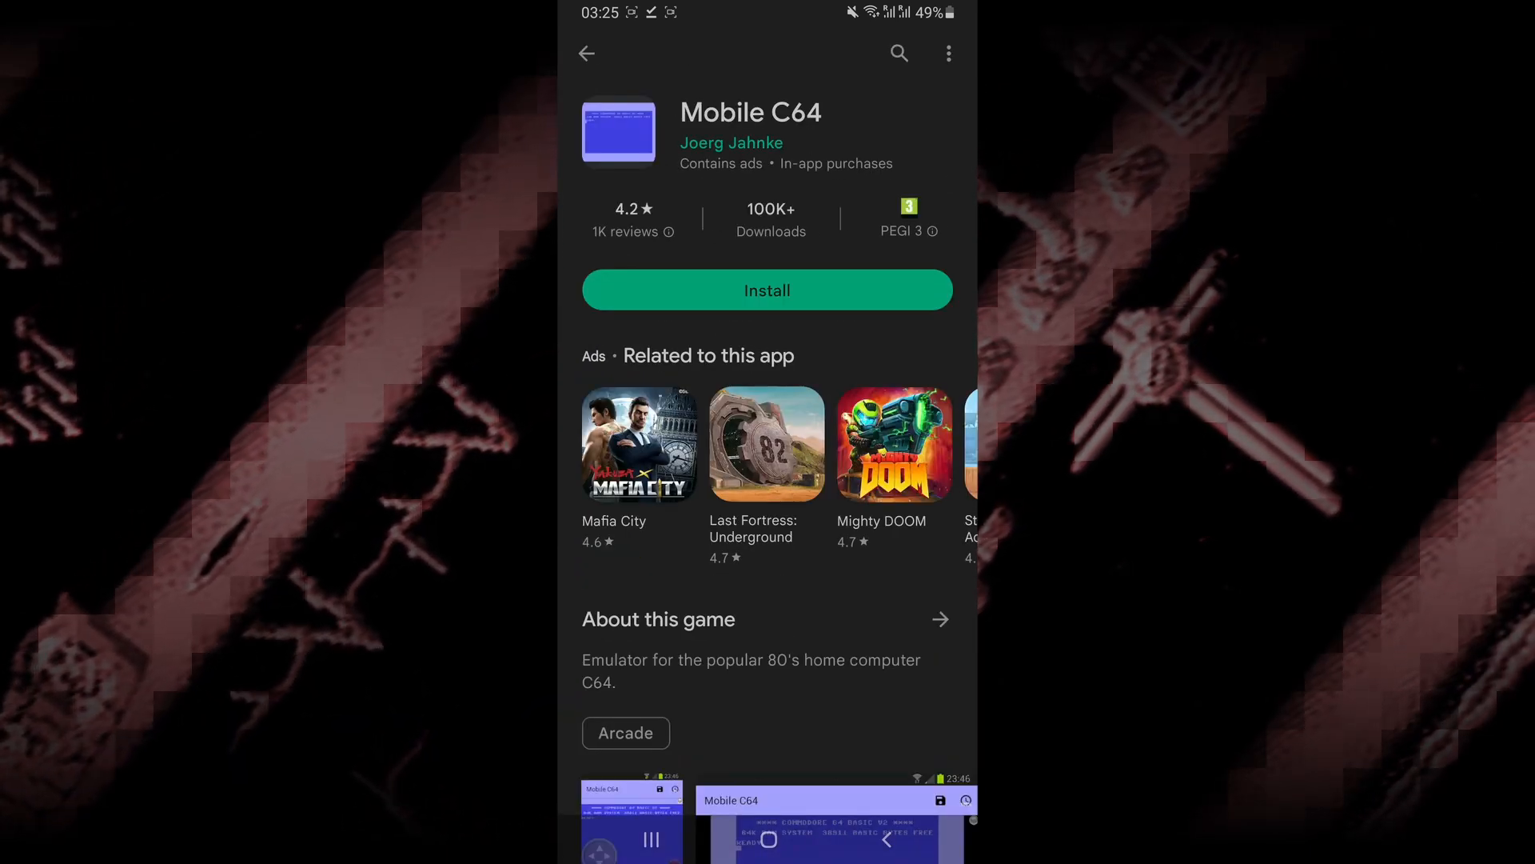
pyautogui.click(766, 290)
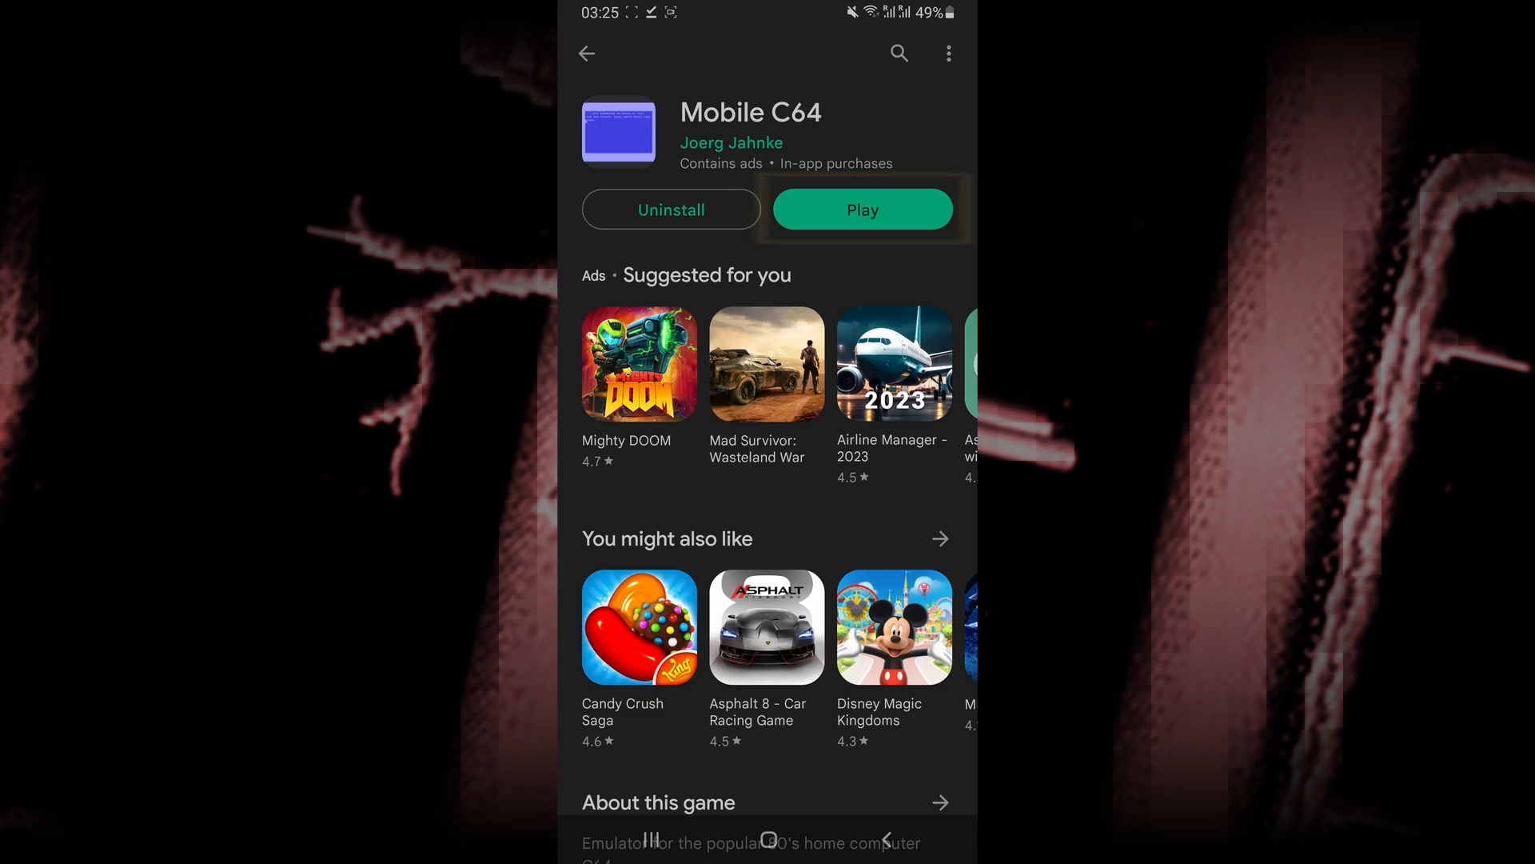
# Step: Launch Mobile C64, allow file access and dismiss the welcome dialog to reach the BASIC READY screen
pyautogui.click(862, 208)
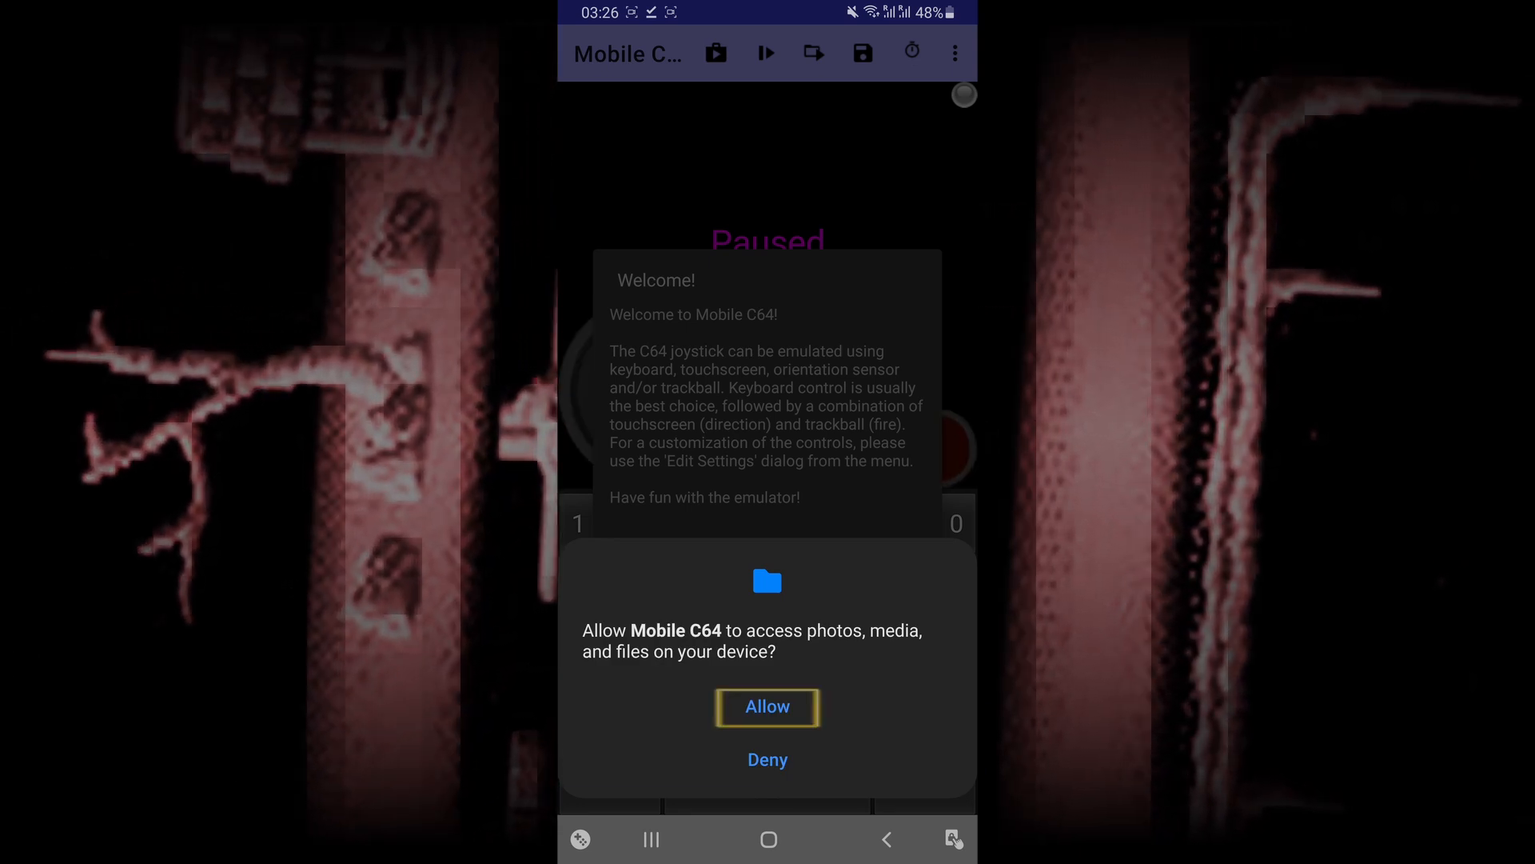
pyautogui.click(768, 705)
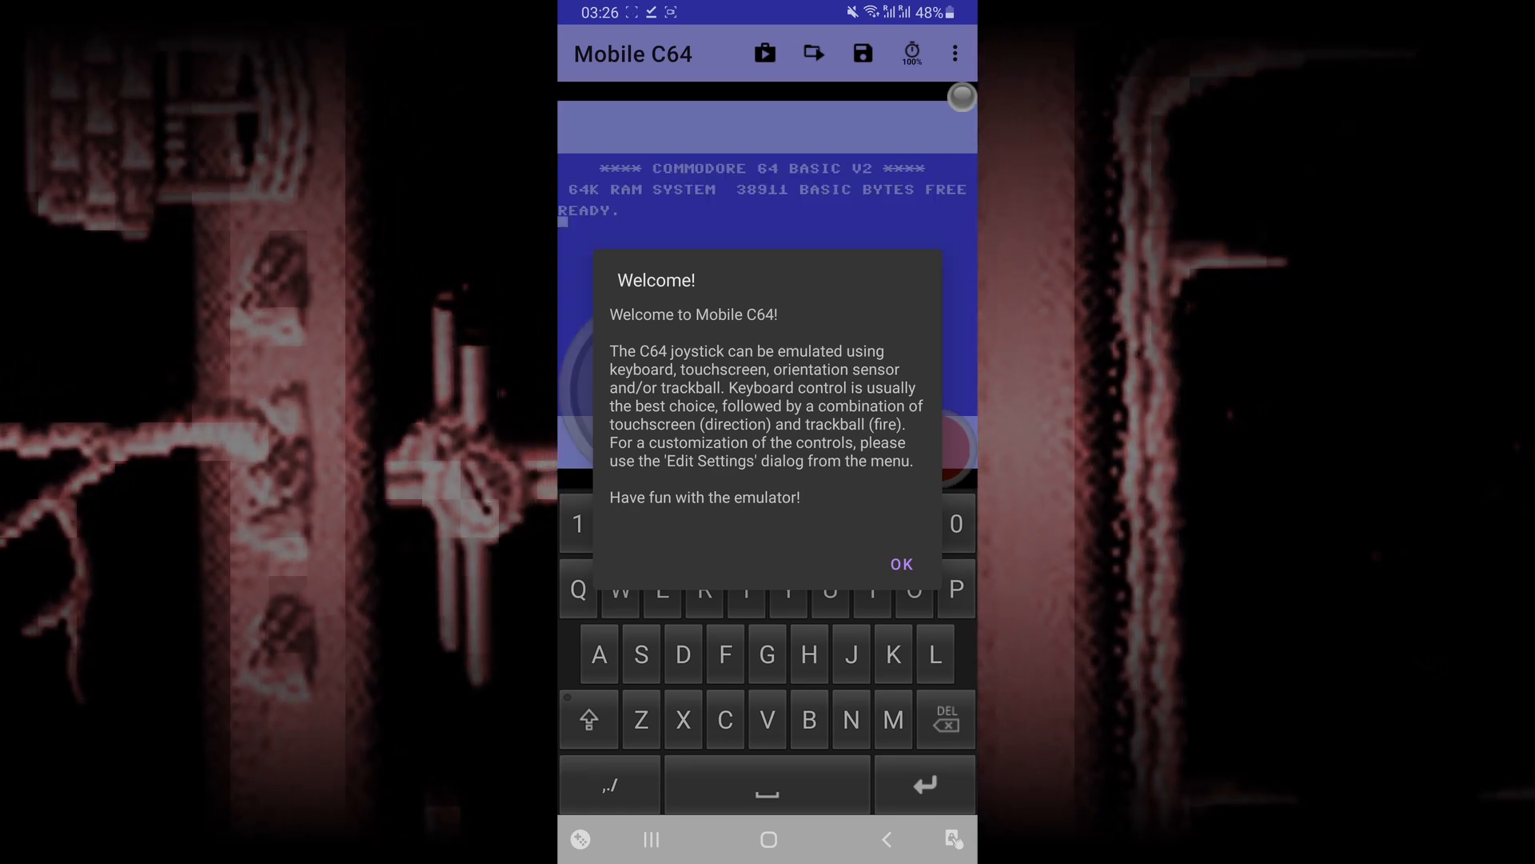
pyautogui.click(898, 565)
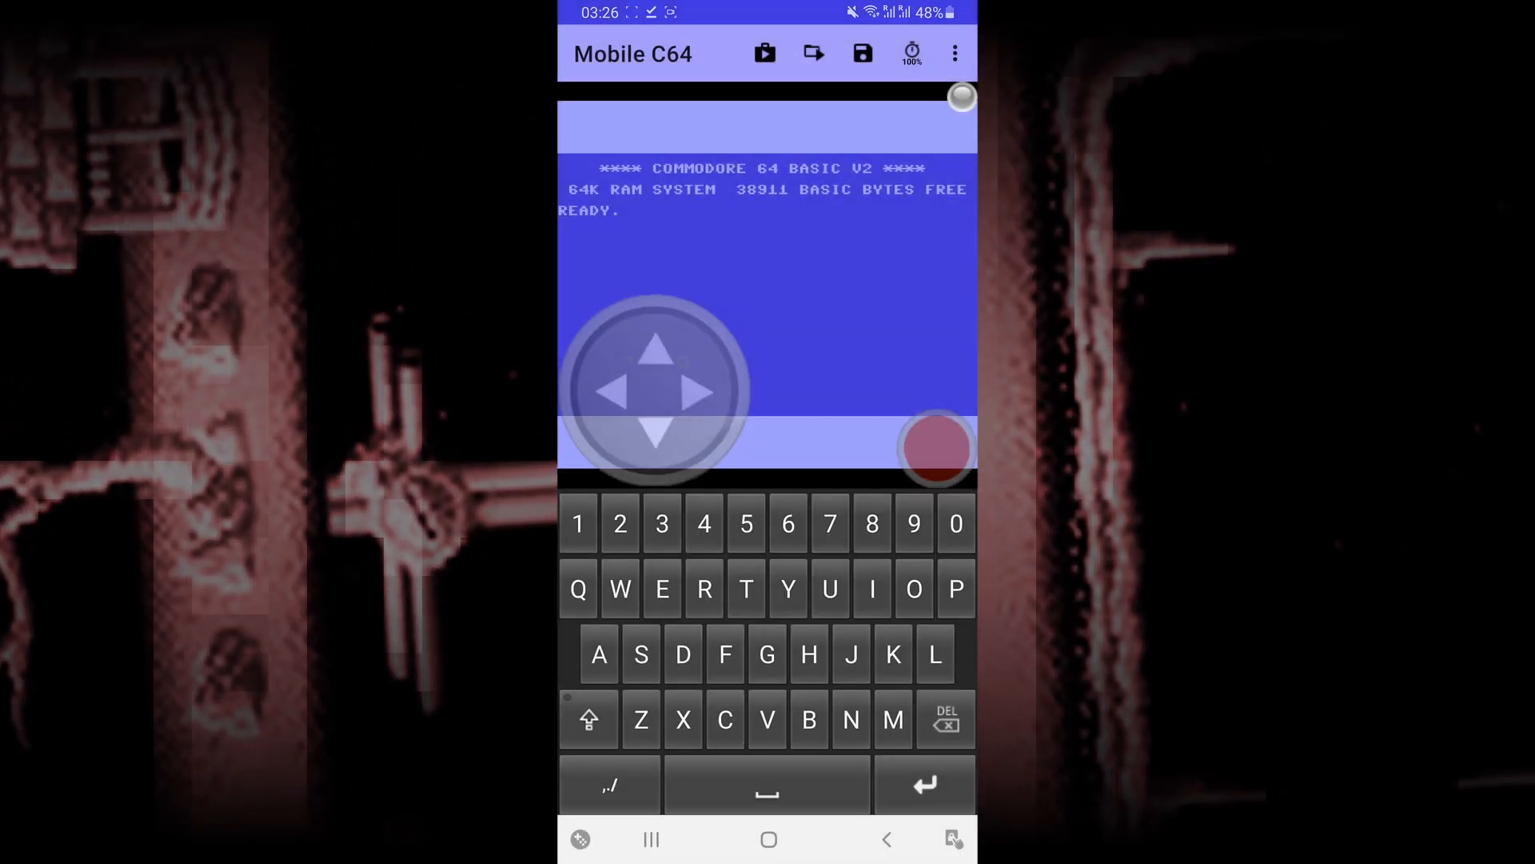
pyautogui.click(813, 53)
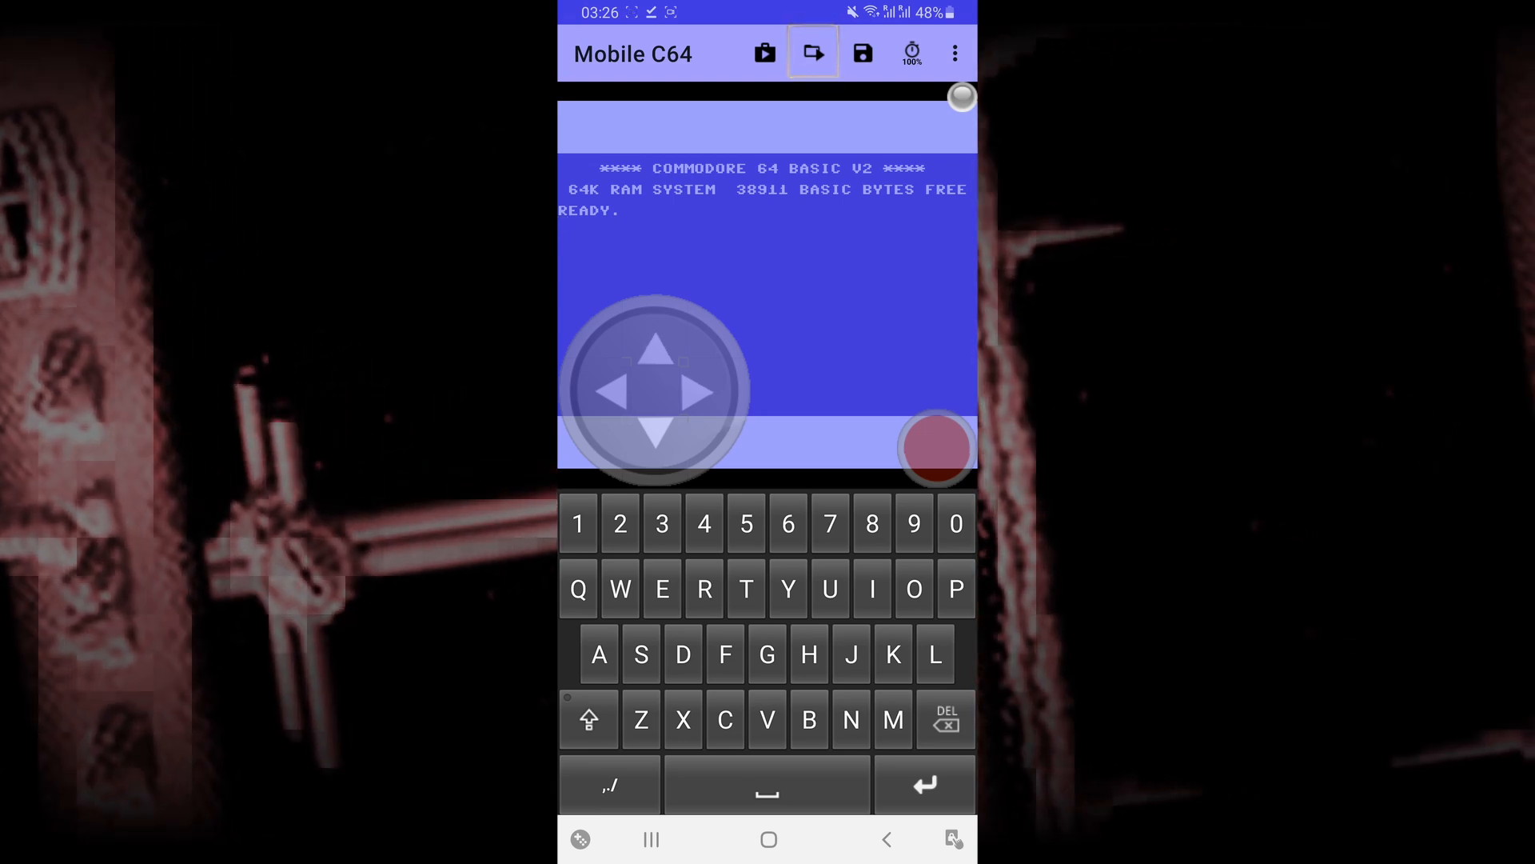
# Step: Load WIZBALL.D64 from the Download/Wizball_C64_EN folder into the emulator
pyautogui.click(813, 52)
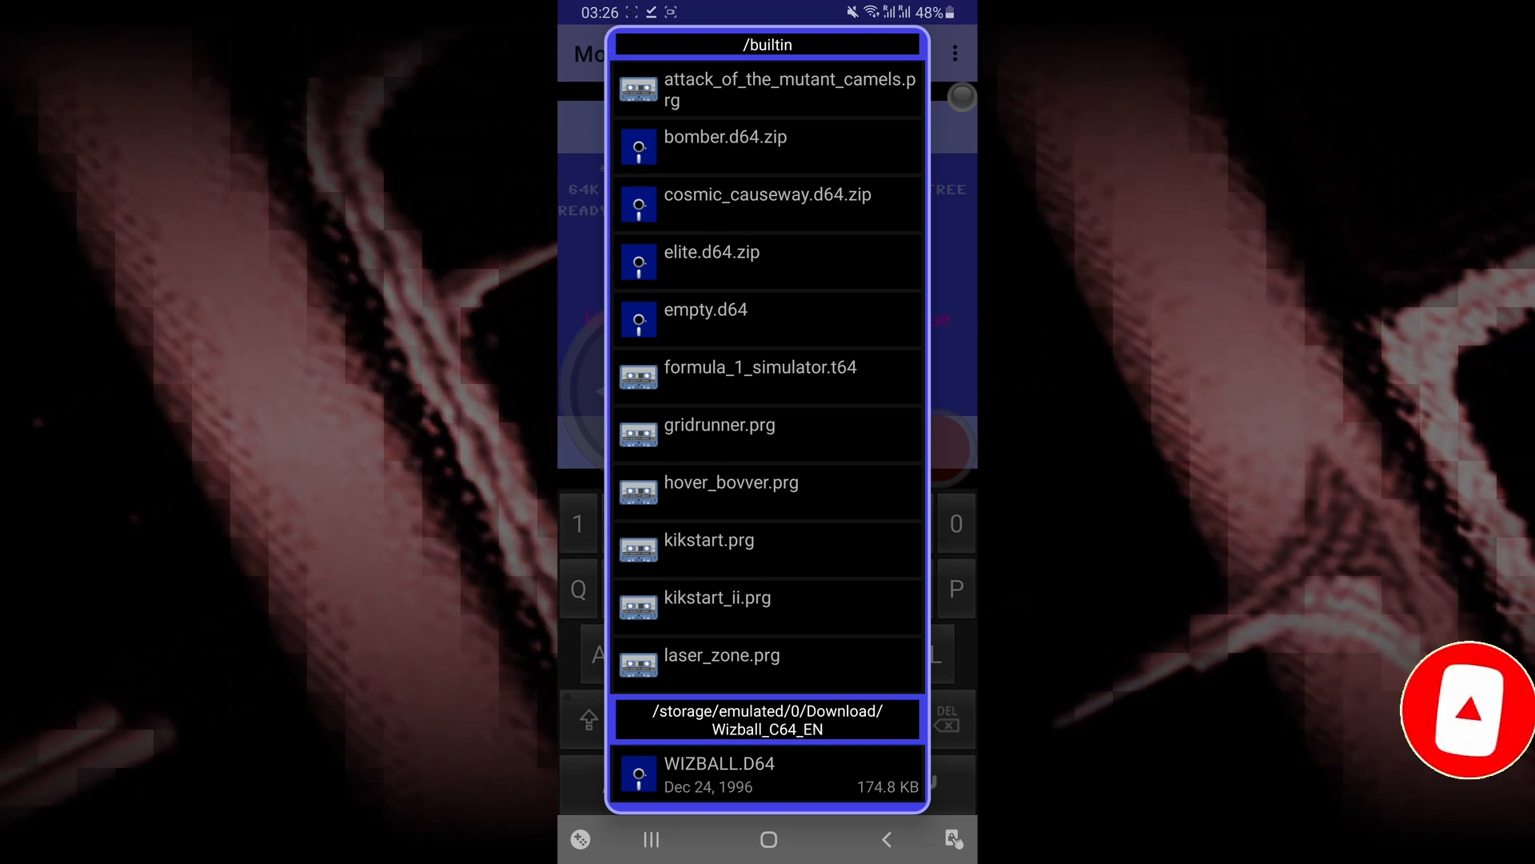
pyautogui.click(767, 718)
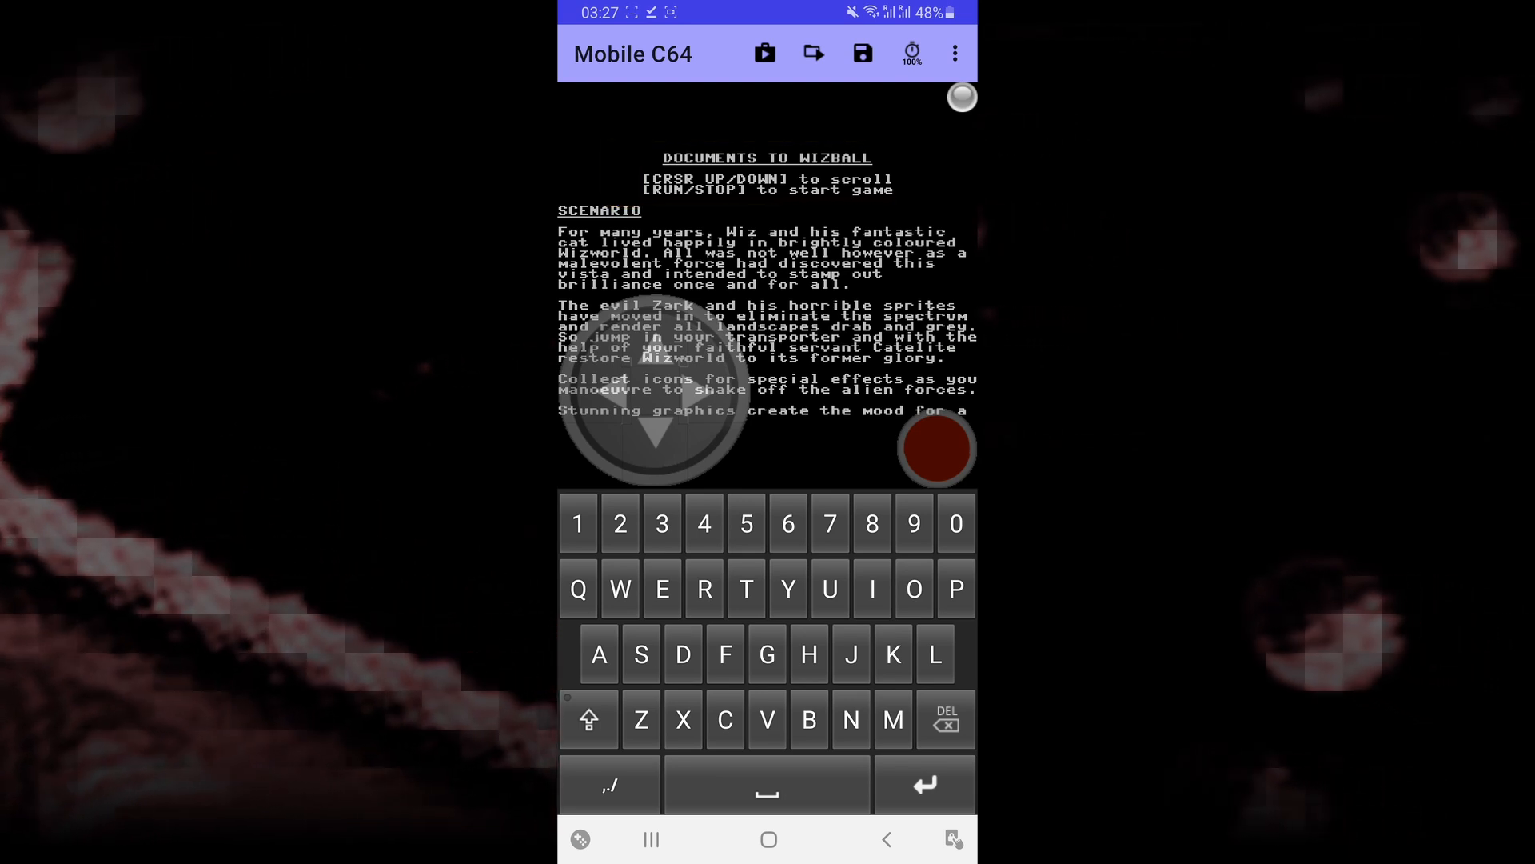
# Step: Show the special C64 keys and hit RUN/STOP to skip the Wizball scenario text and start play
pyautogui.click(611, 782)
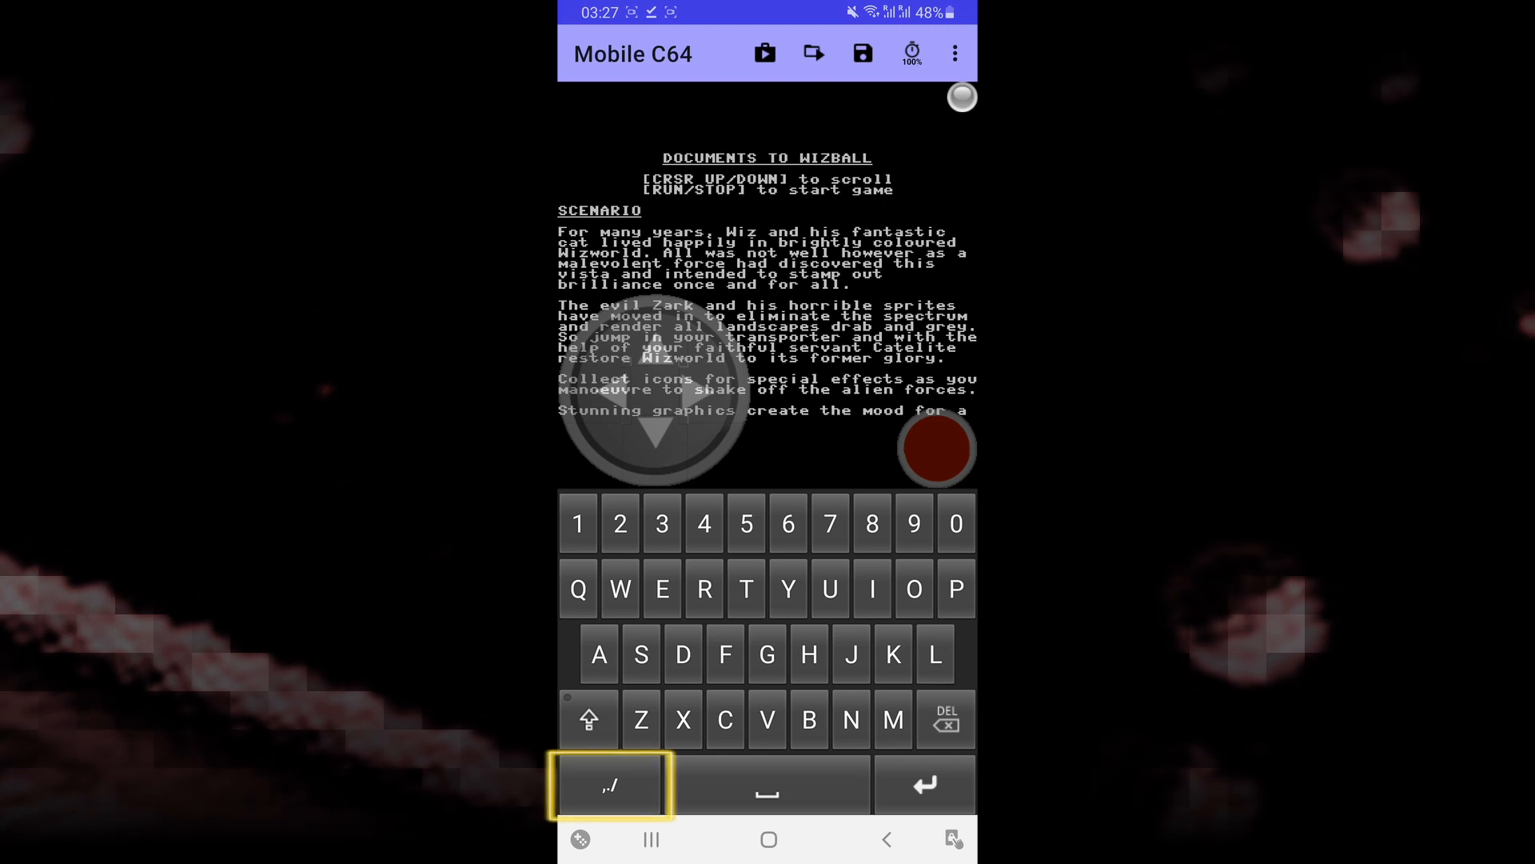
pyautogui.click(609, 784)
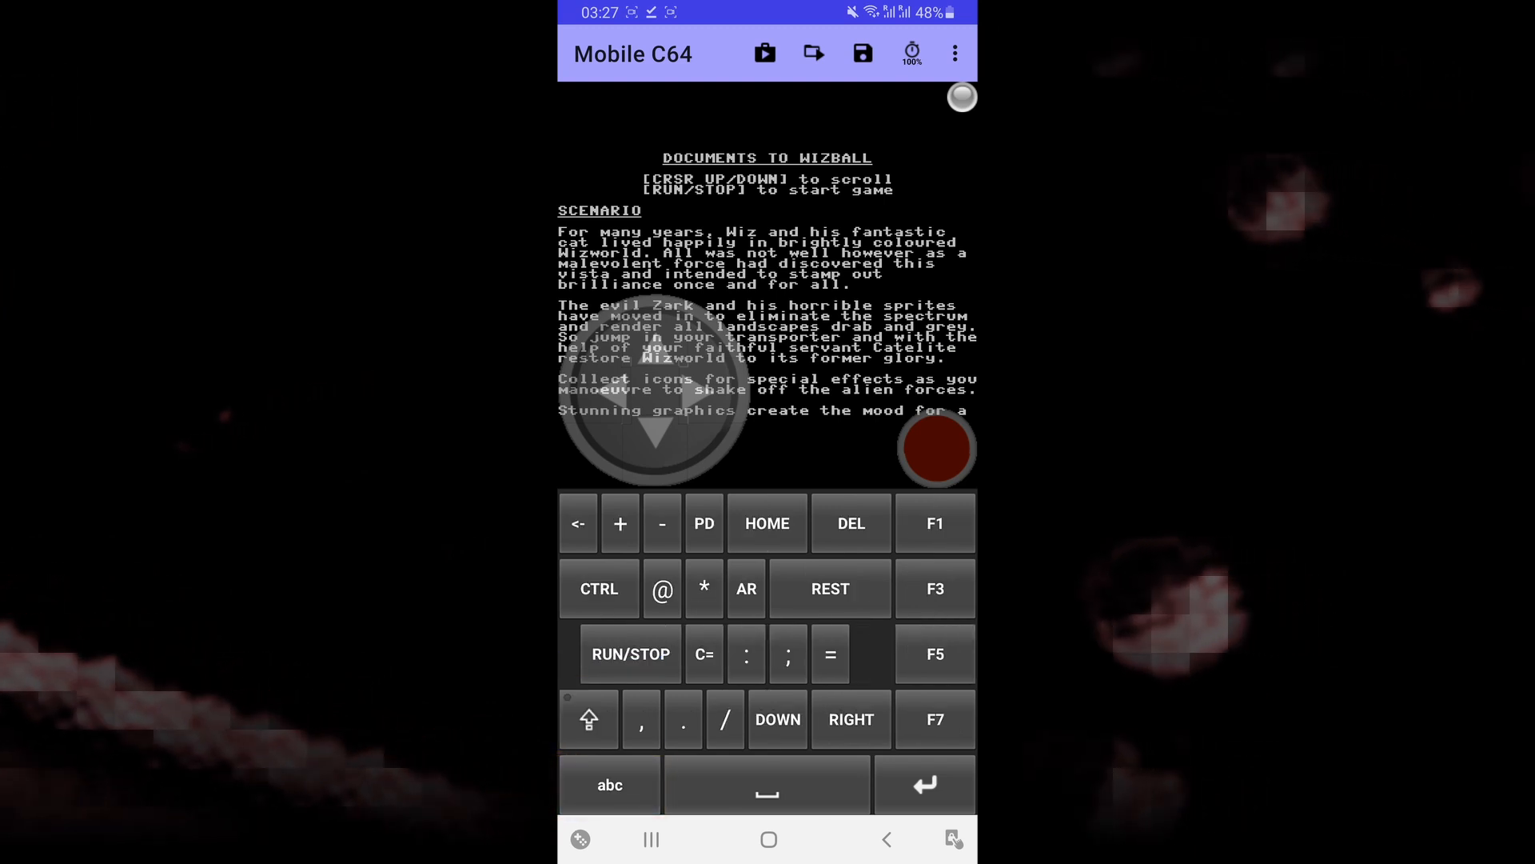
pyautogui.click(630, 652)
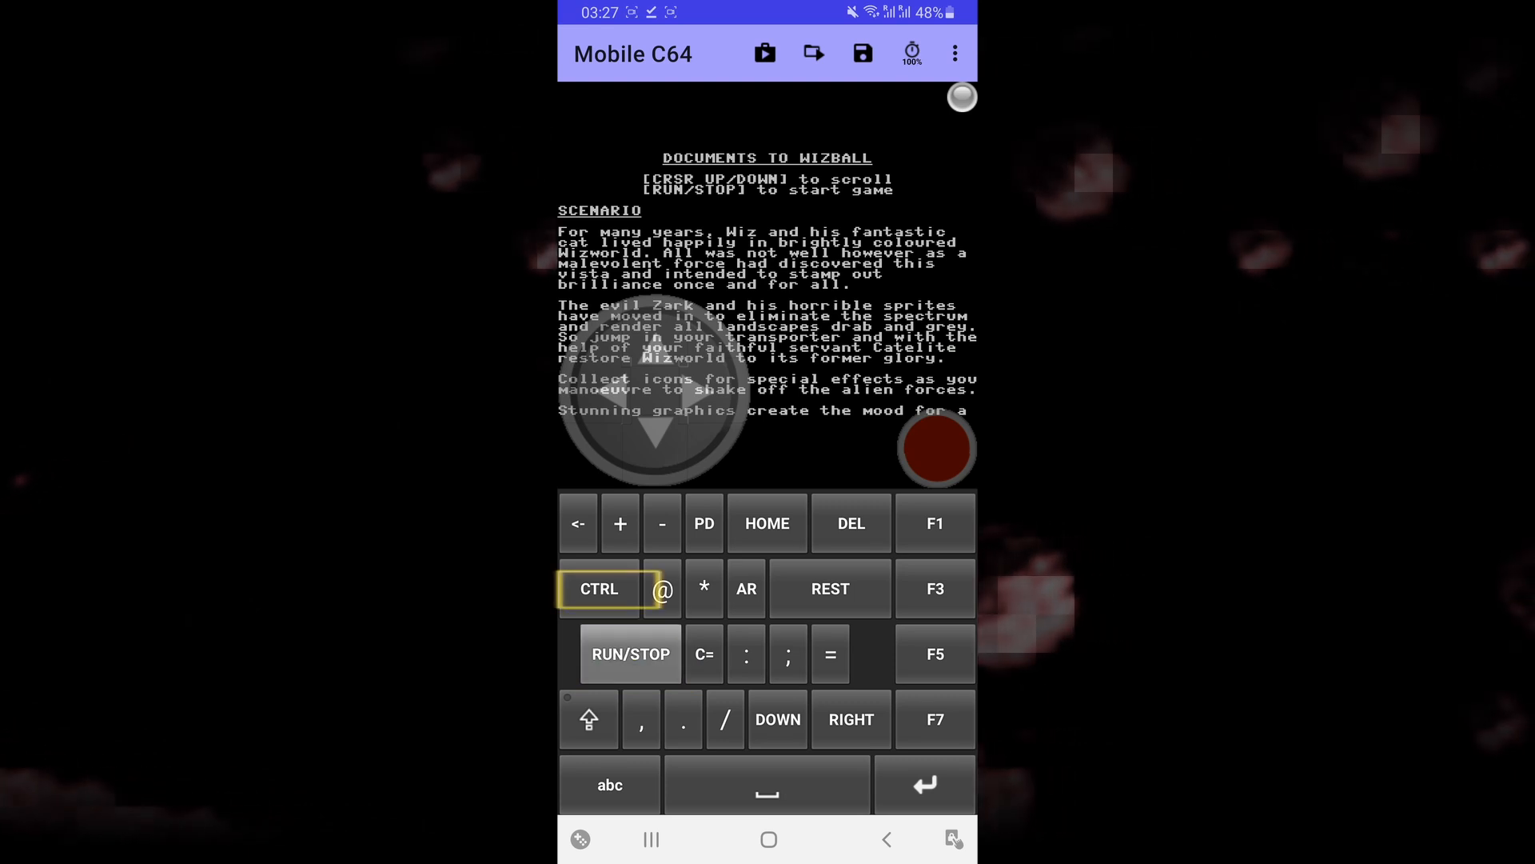
pyautogui.click(630, 654)
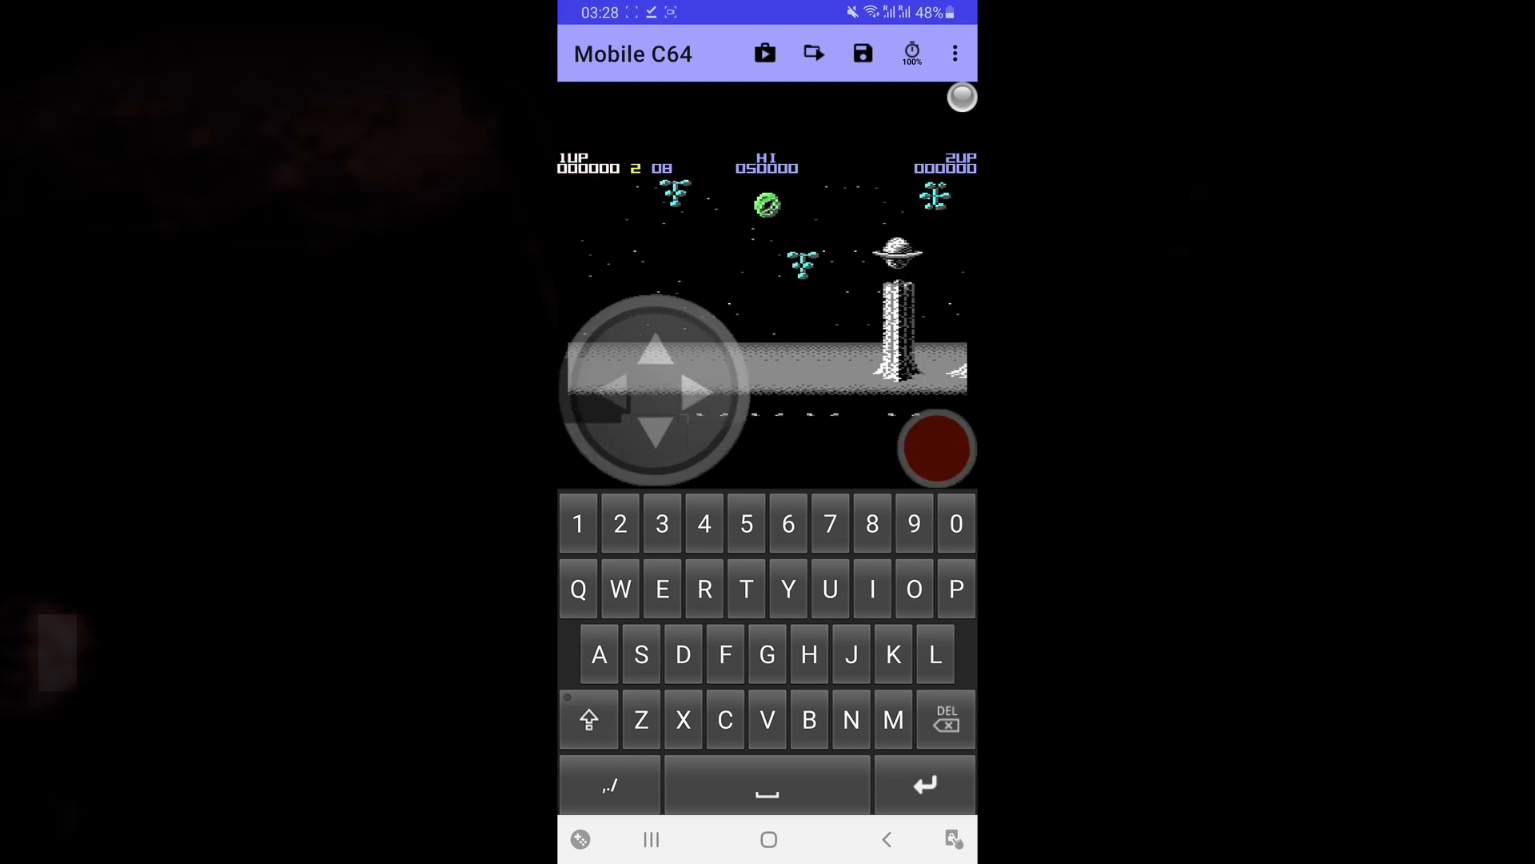
# Step: Fire at the aliens with the red button, raising the score to 100
pyautogui.click(936, 447)
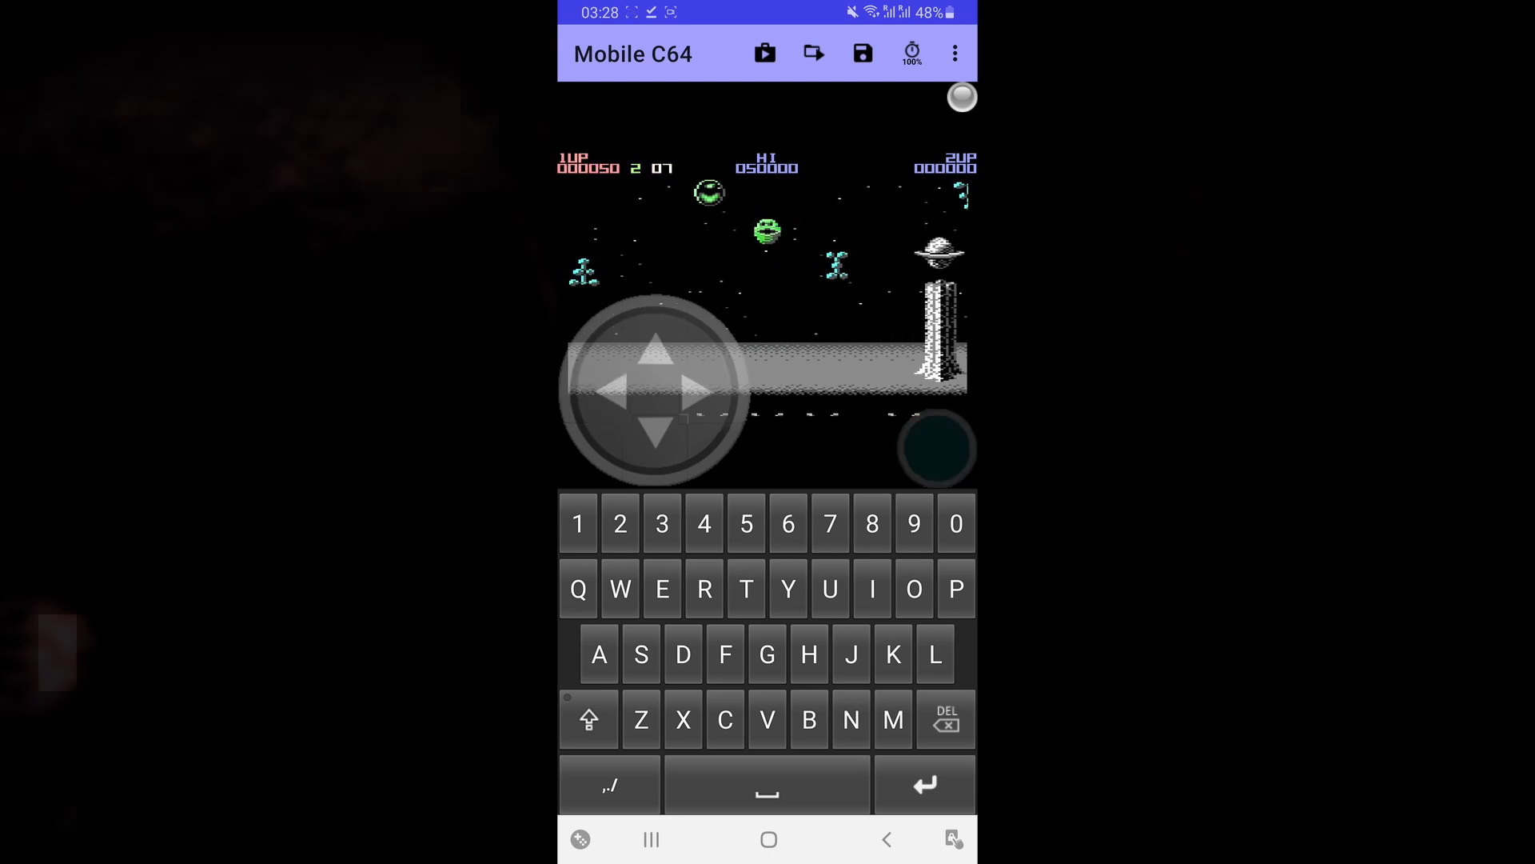
pyautogui.click(936, 448)
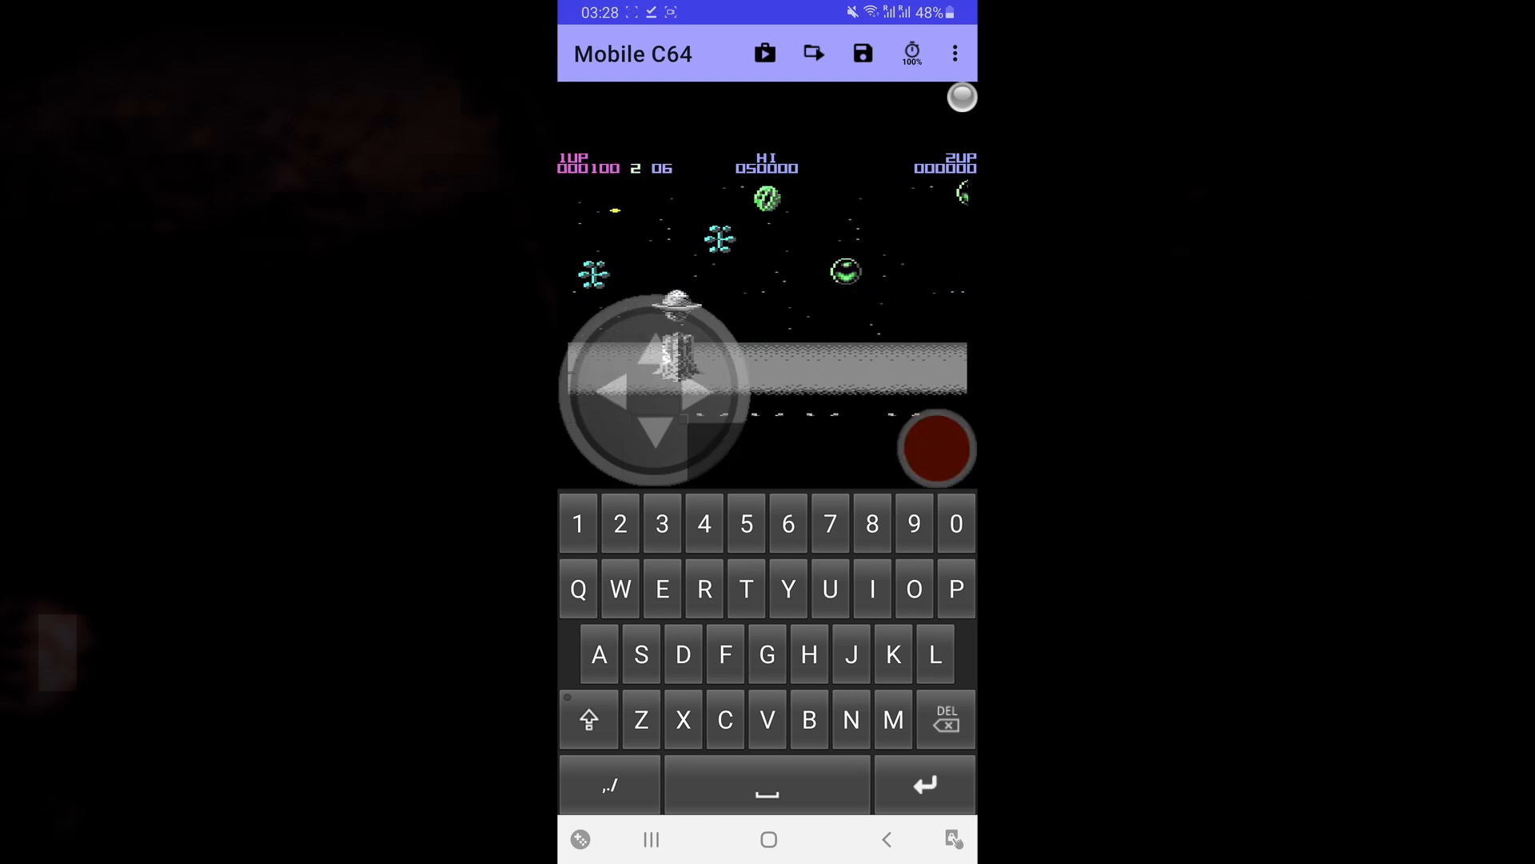